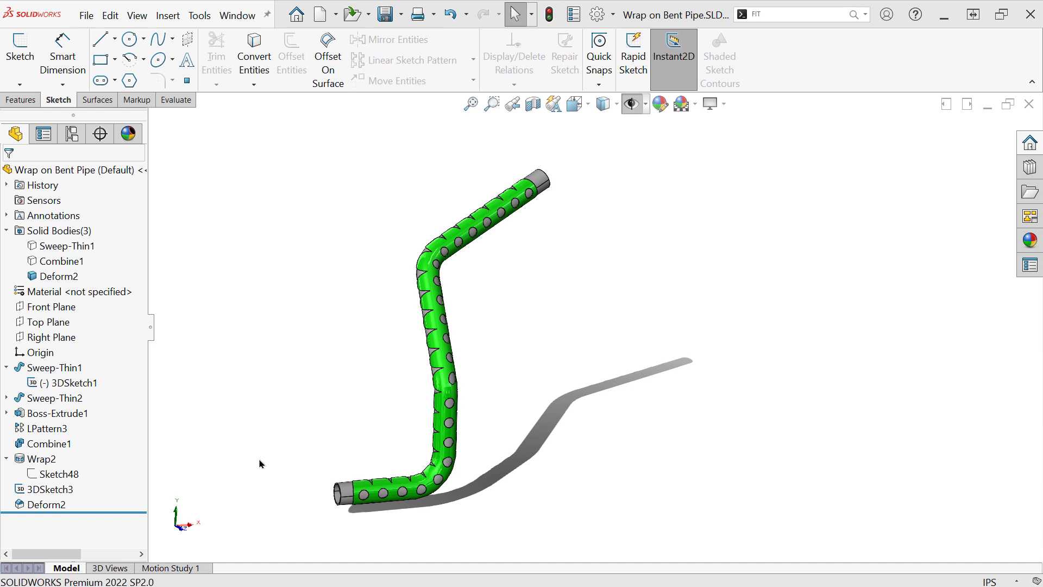
mouse_move(512, 399)
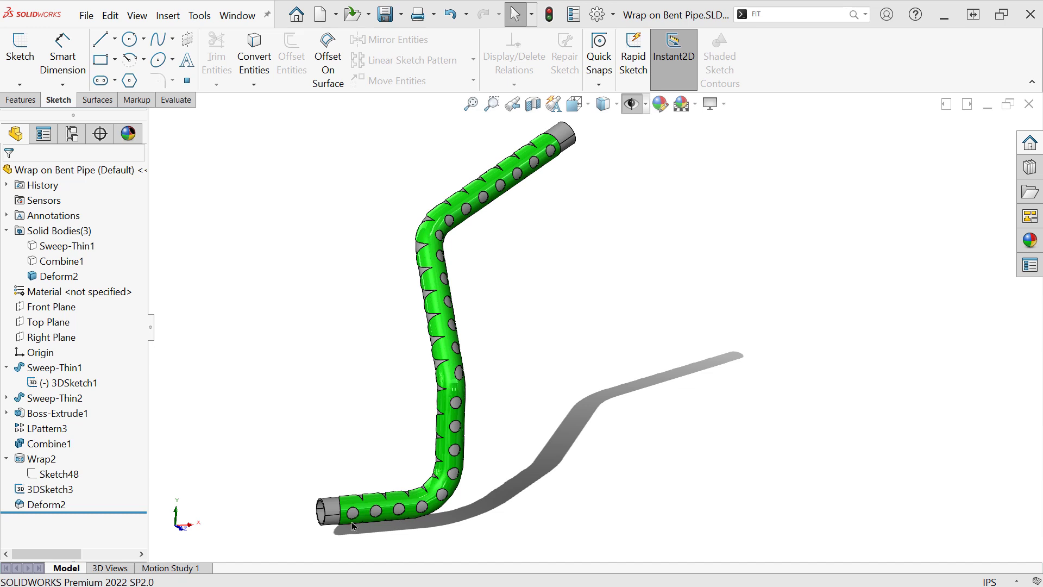
mouse_move(469, 501)
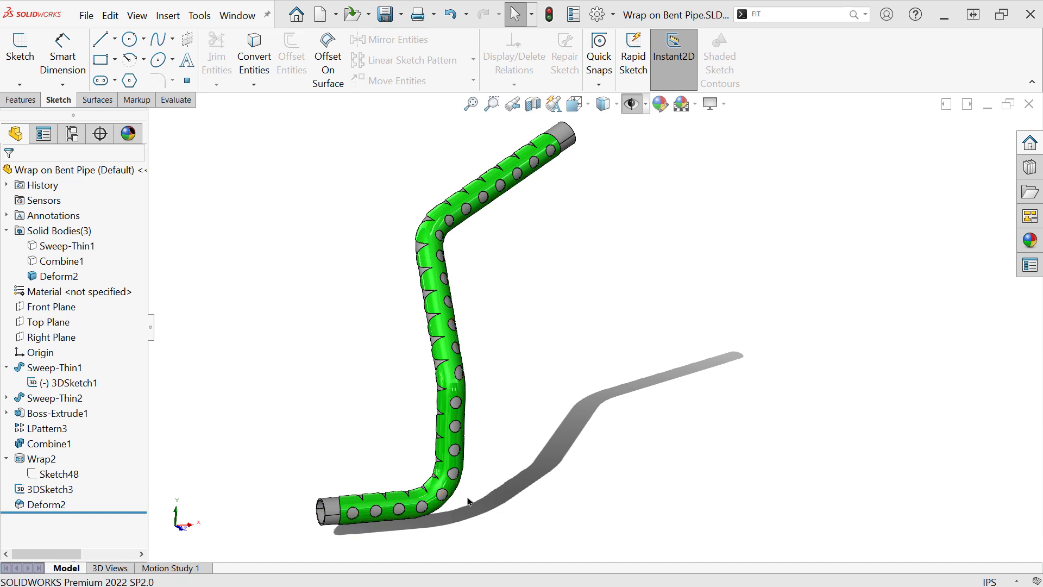
mouse_move(463, 491)
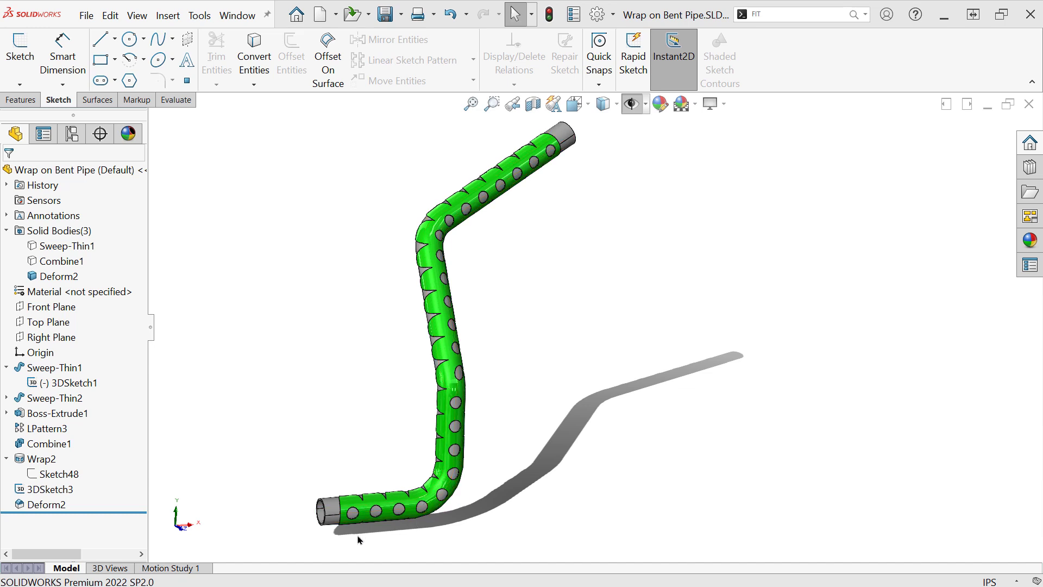
mouse_move(532, 484)
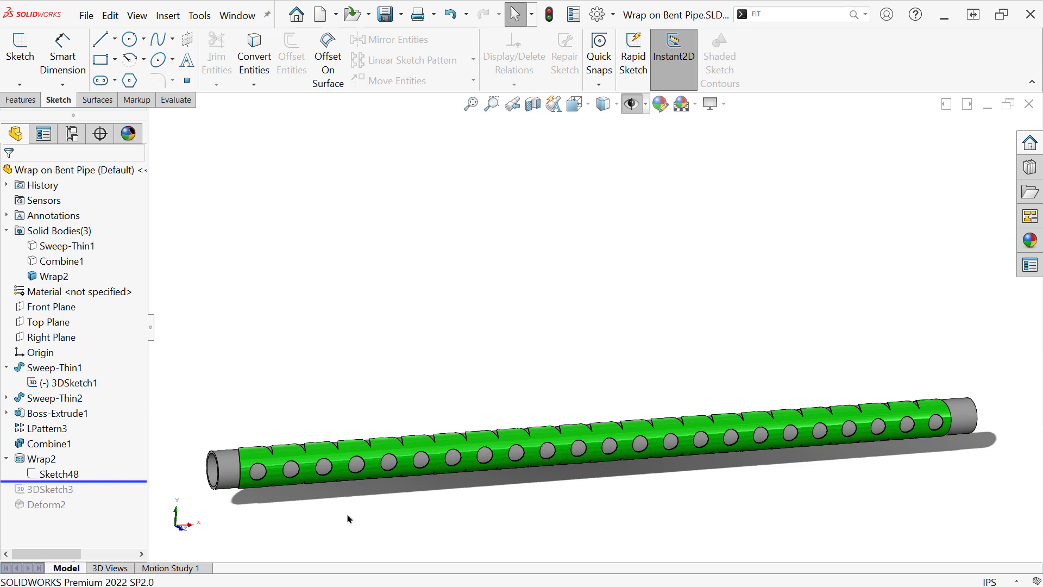
Step: Roll the feature history back to just below Sweep-Thin1, leaving only the bent red tube
left_click(42, 458)
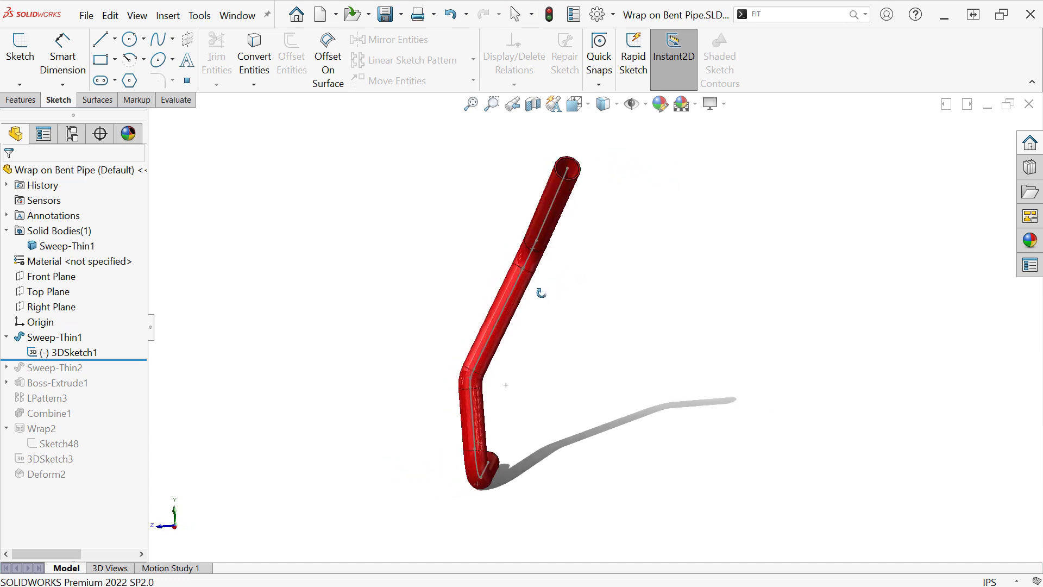
Step: Orbit the bent pipe and start placing a reference point at its bends
left_click_drag(569, 266, 625, 272)
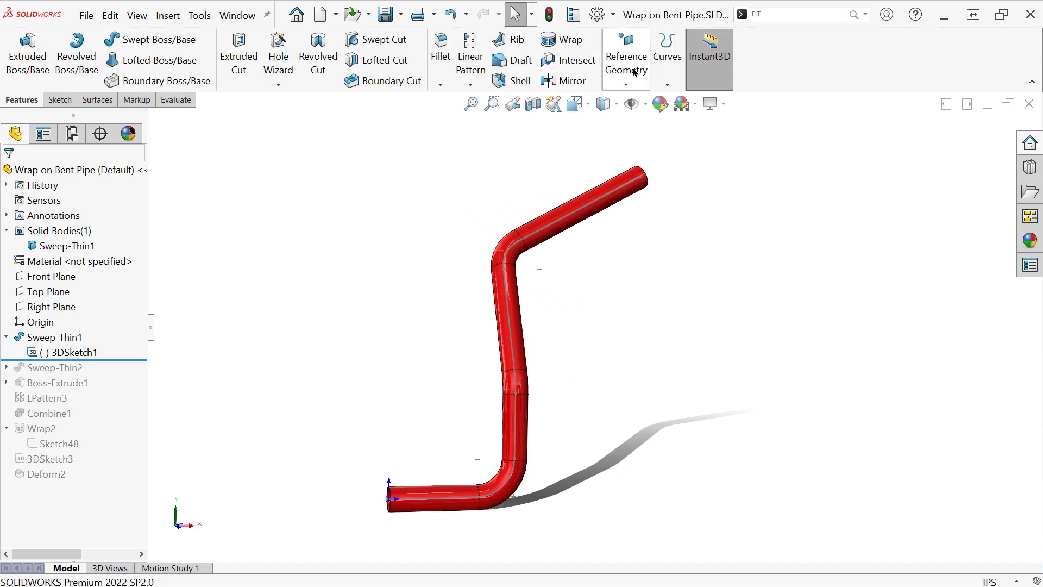
left_click(625, 56)
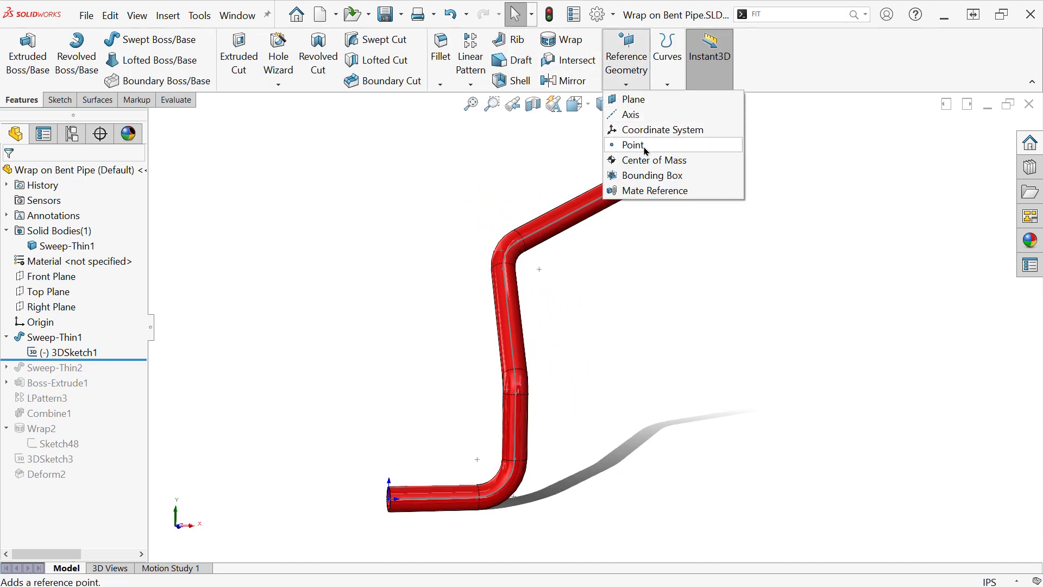
left_click(667, 50)
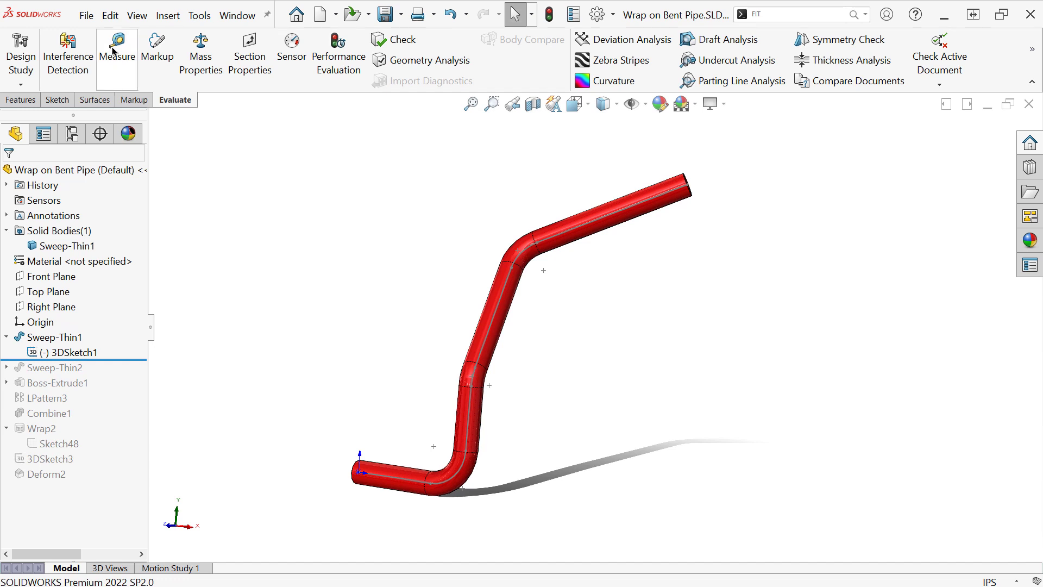
Step: Measure the 3DSketch1 bent path segments (44.353 in total) and close Measure
left_click(117, 60)
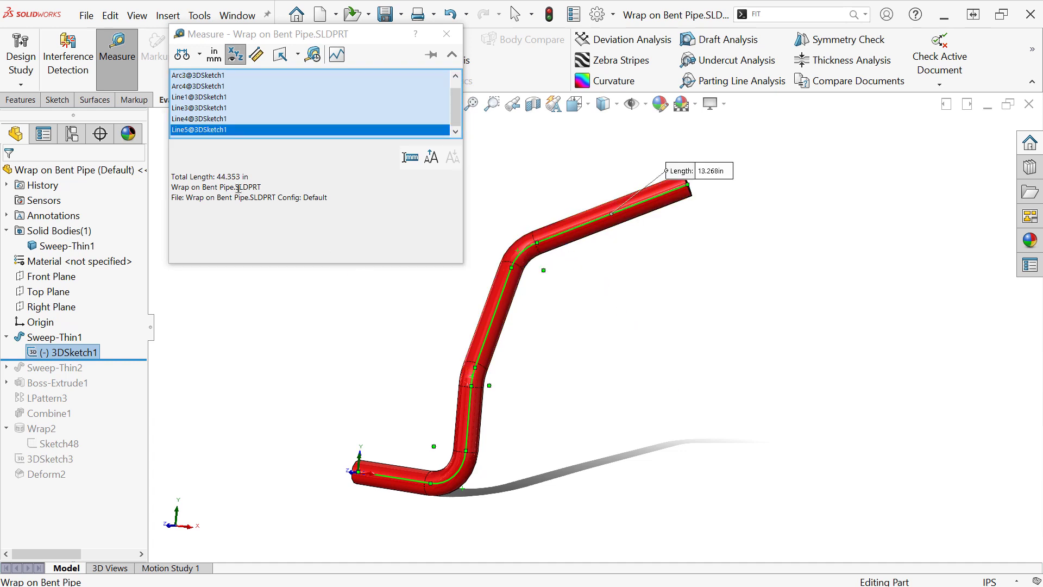
left_click(226, 176)
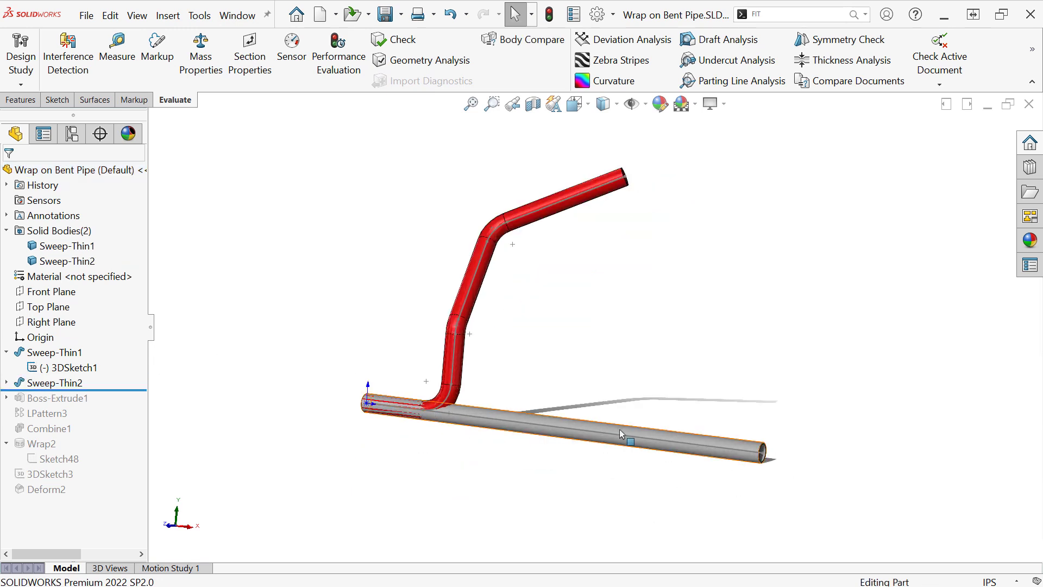
Step: Select the straight grey pipe and edit Wrap2, projecting Sketch48 at 0.050 in
left_click(624, 438)
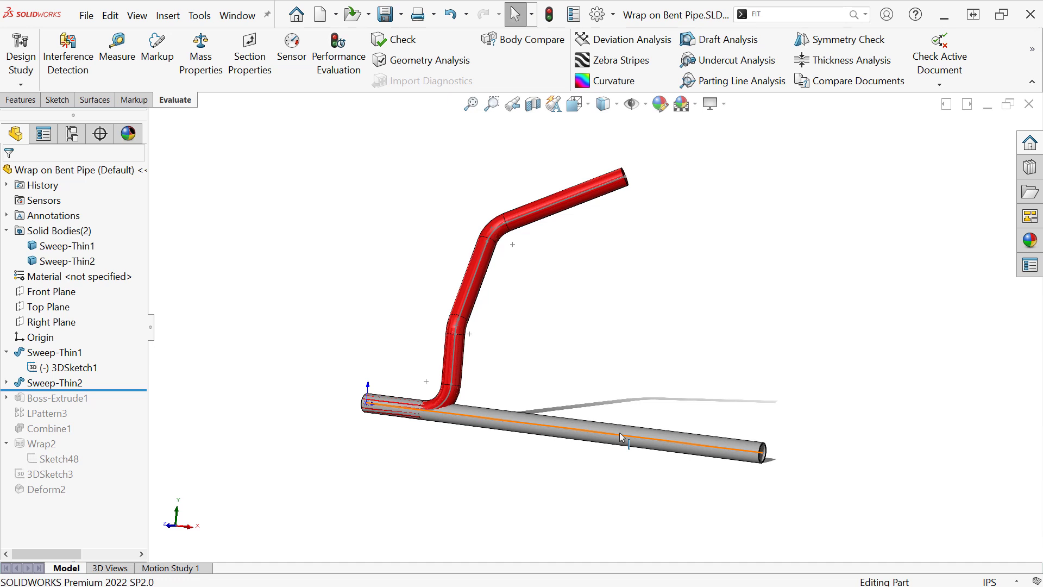
left_click(67, 246)
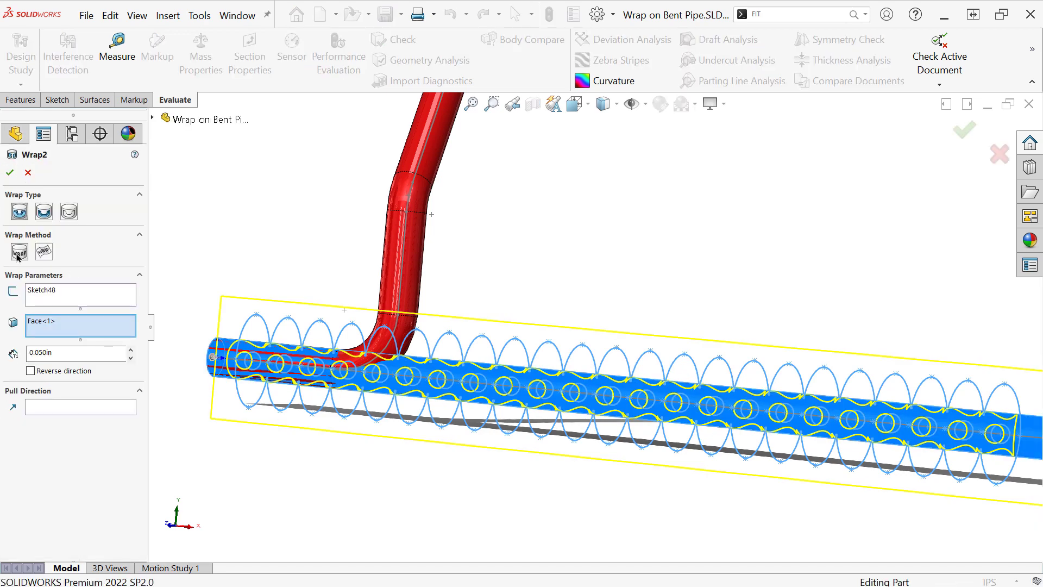
mouse_move(19, 252)
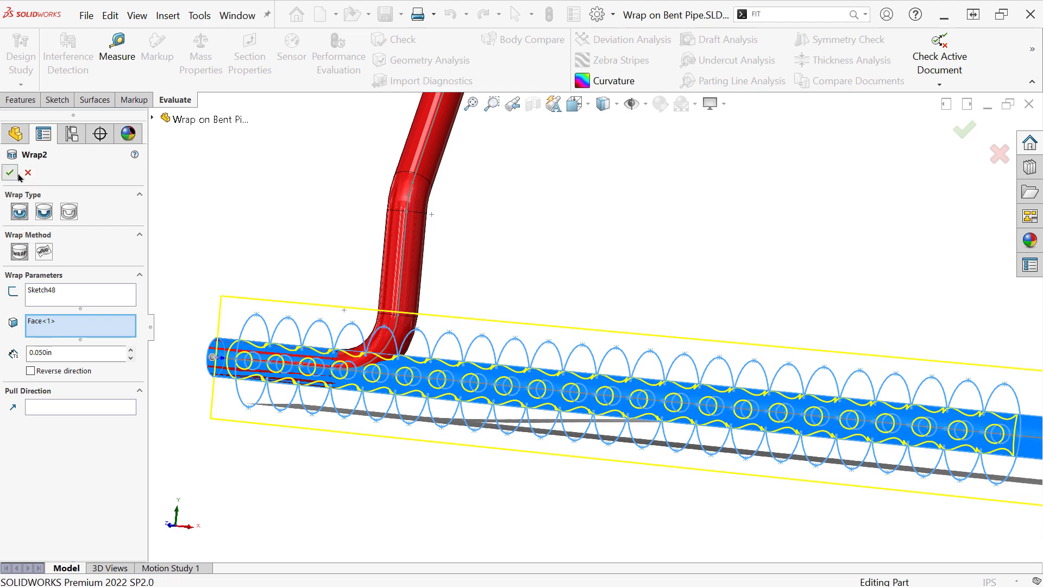
Step: Confirm Wrap2 so the straight tube is perforated with rows of holes
left_click(9, 172)
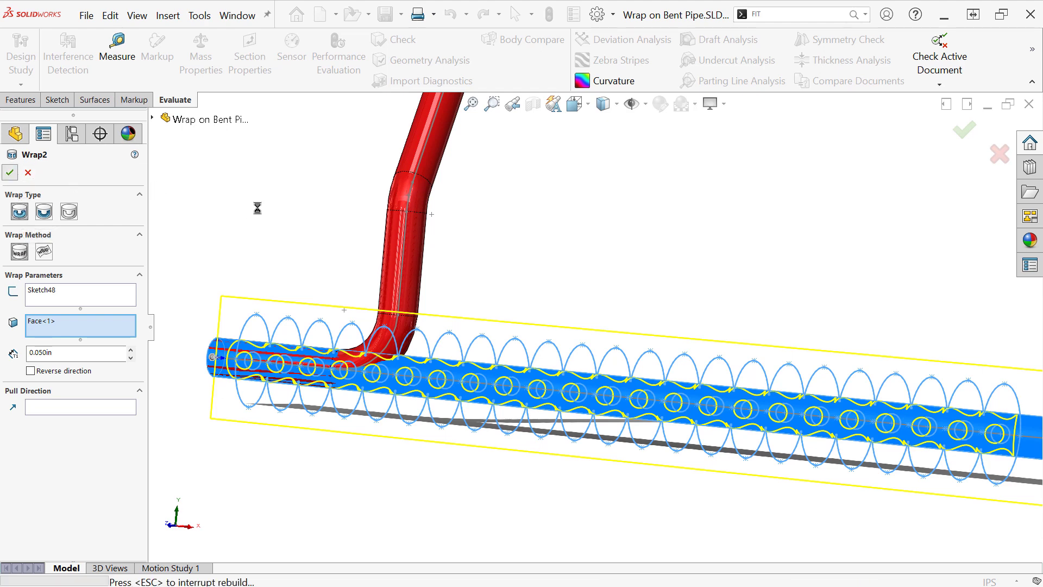
left_click(9, 172)
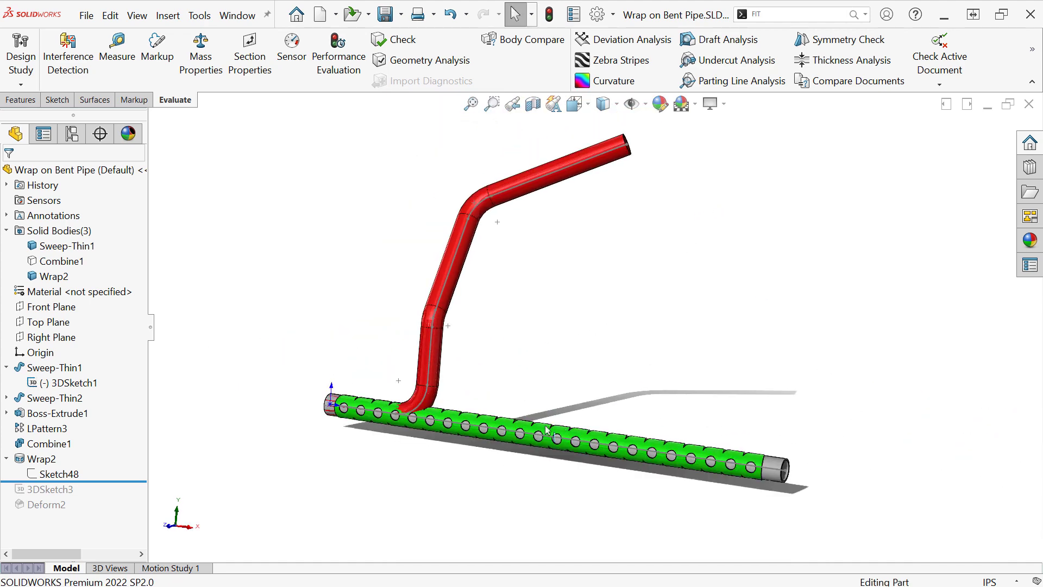
mouse_move(479, 358)
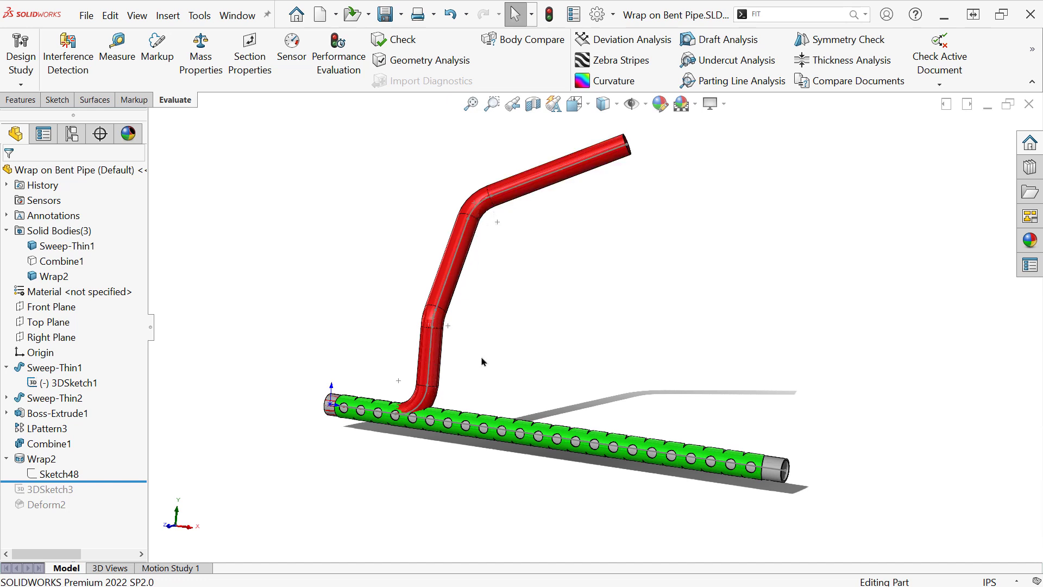
mouse_move(468, 404)
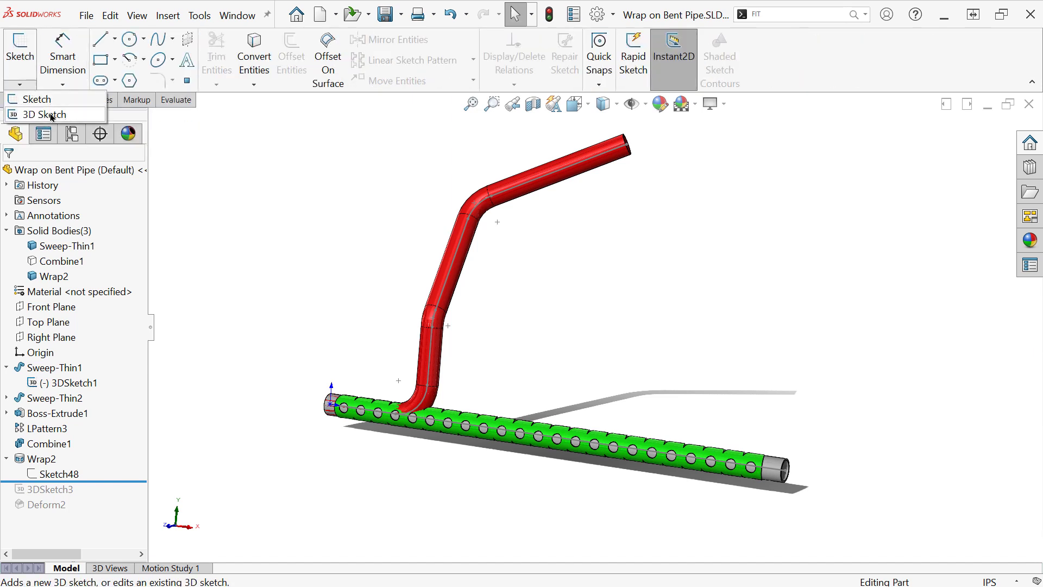
Step: Create a new 3D sketch, 3DSketch4, and look up Fit Spline
left_click(43, 114)
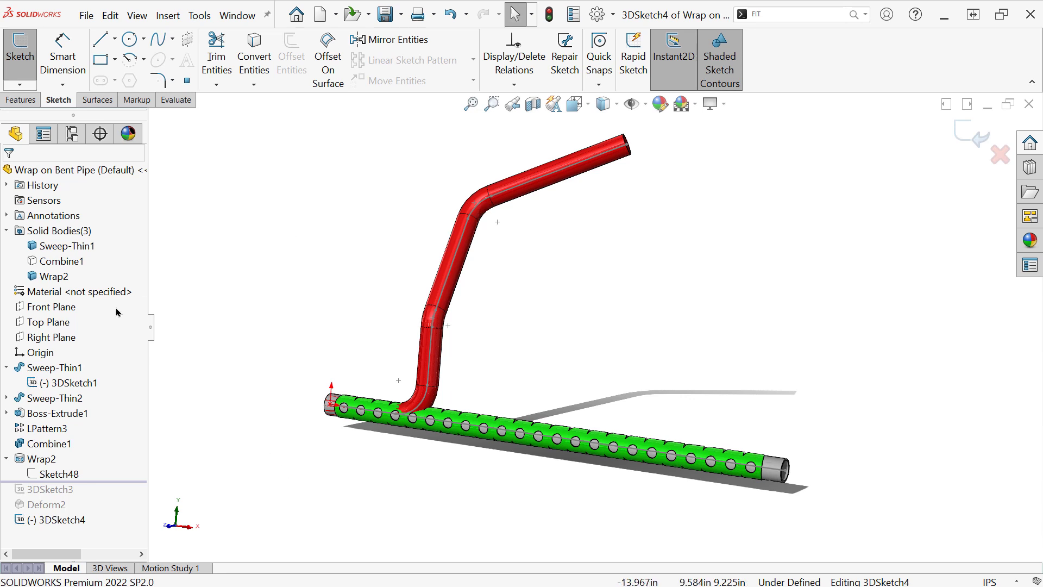
left_click(68, 382)
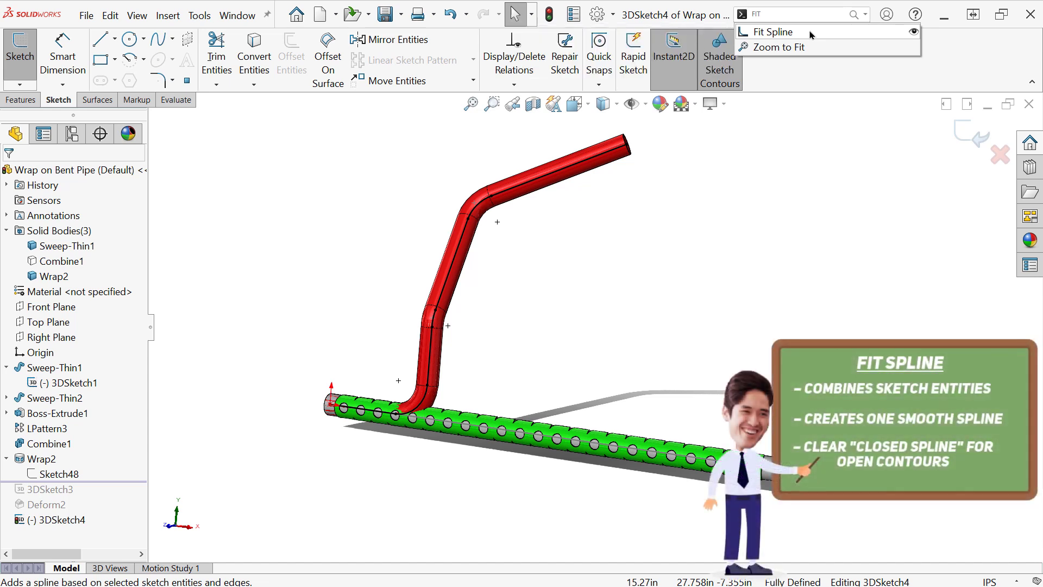
Step: Fit one open spline along the bent path edges in 3DSketch4
left_click(772, 32)
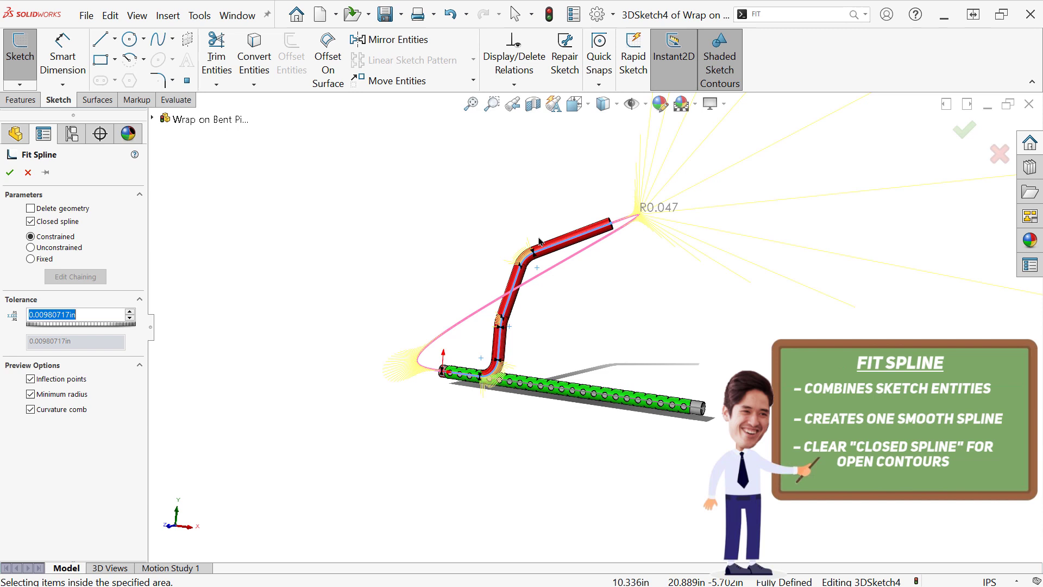
left_click(30, 222)
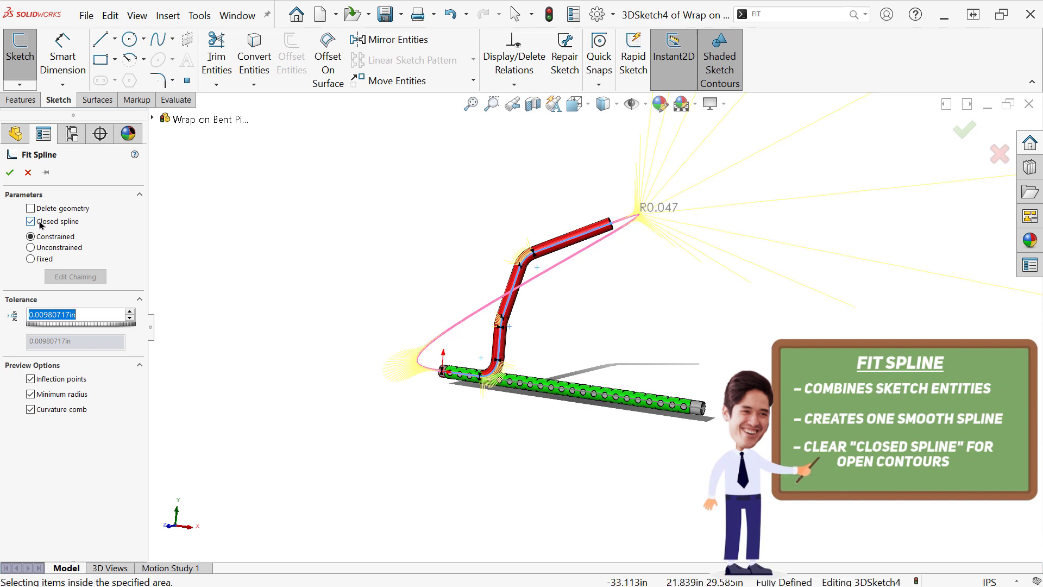
left_click(31, 221)
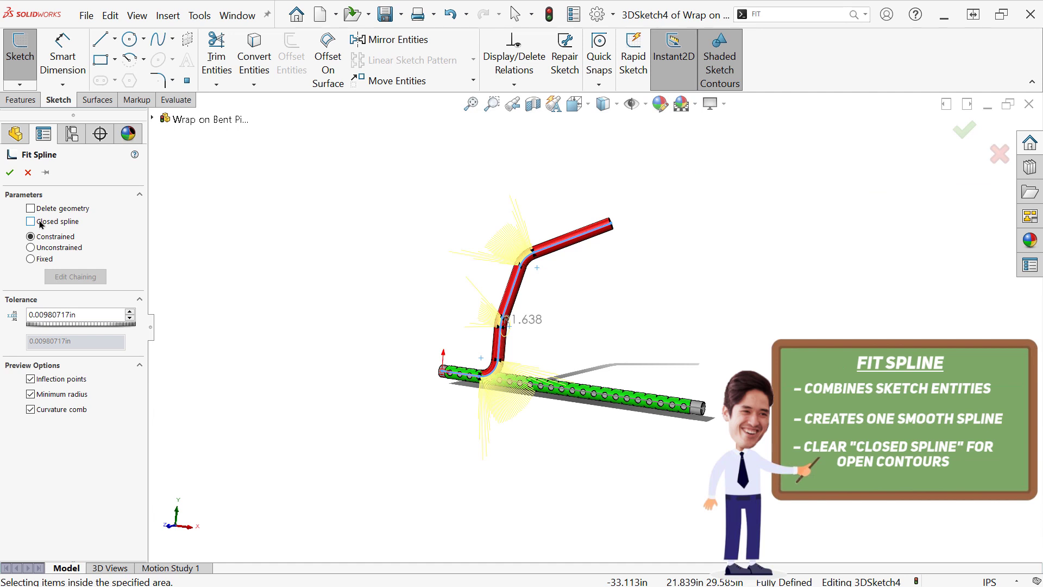
left_click(9, 172)
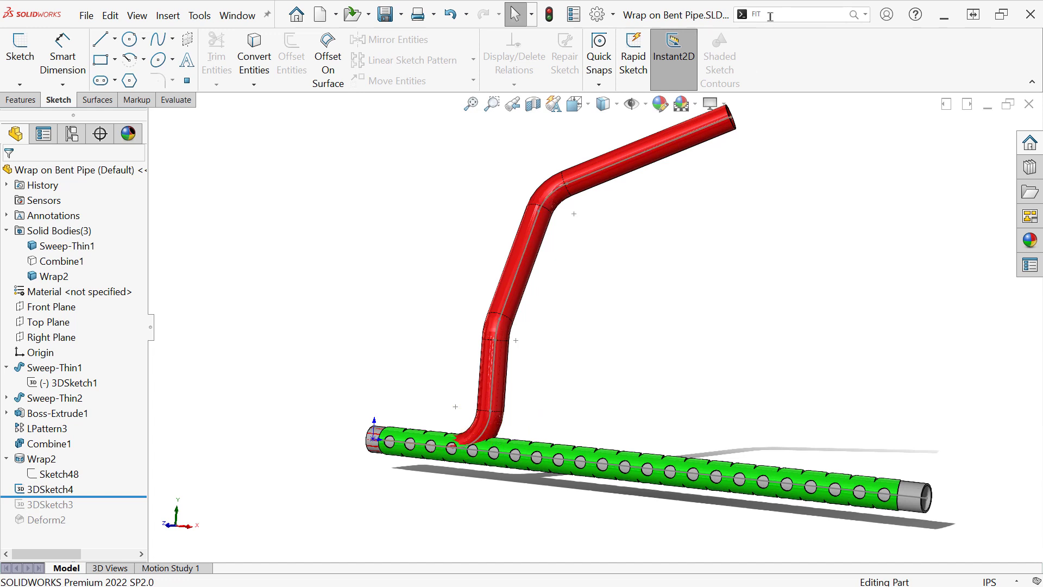
Step: Exit the sketch and start the Deform command via command search
type("D")
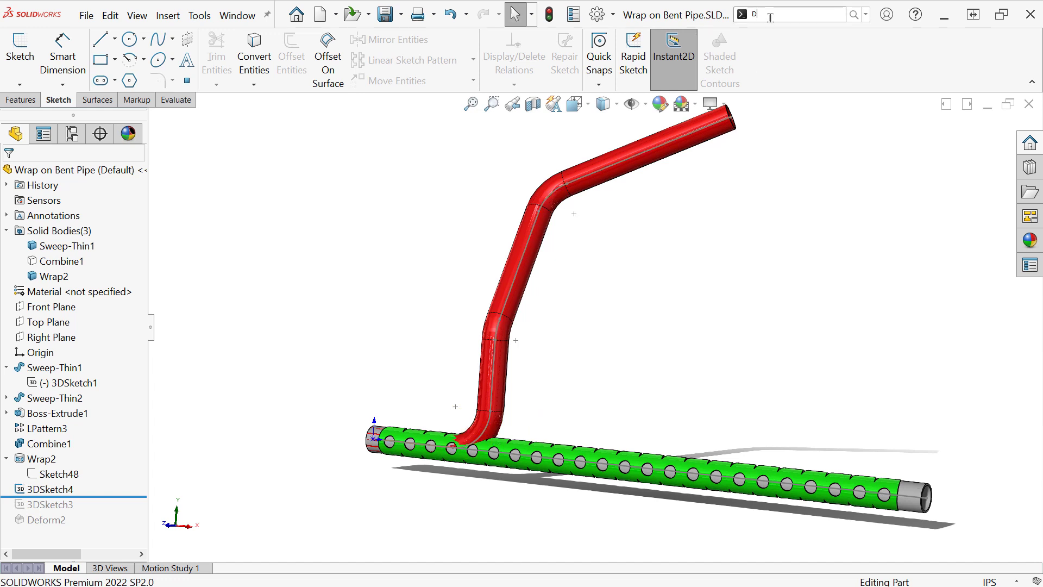
type("DEFORM")
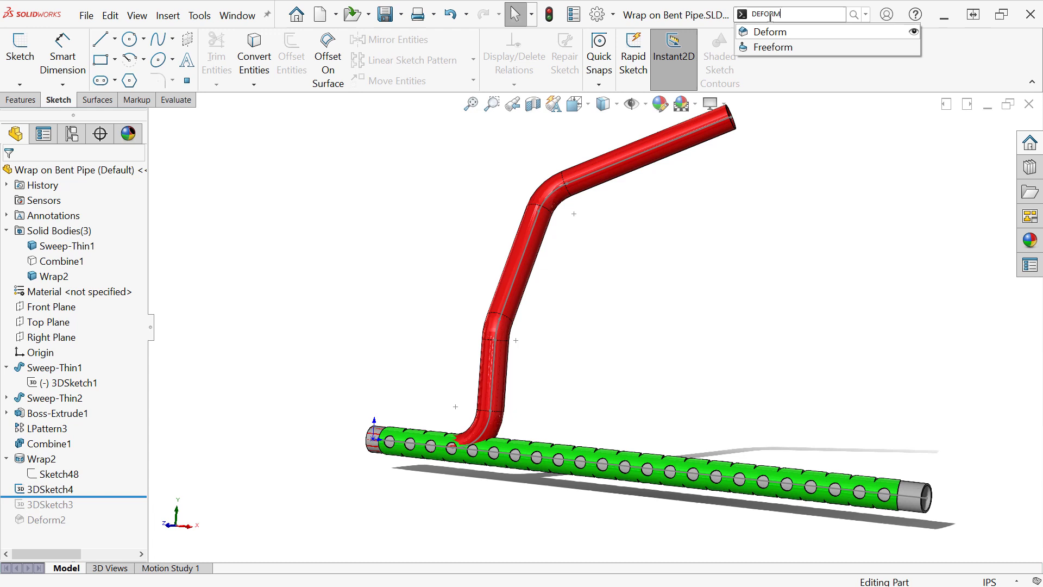
left_click(769, 32)
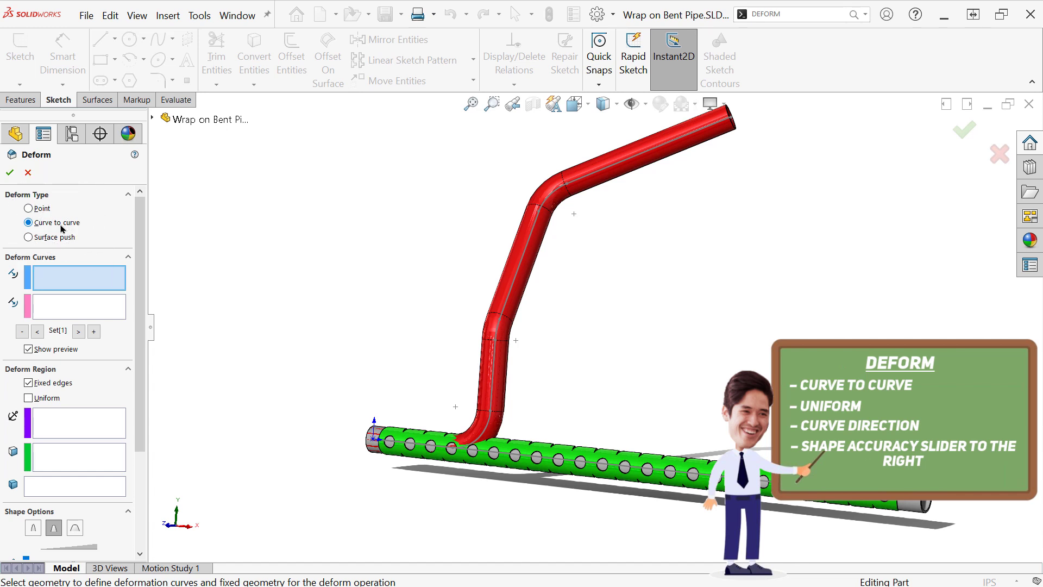
Step: Deform Line1@Sketch35 onto Spline1@3DSketch4 with one fixed face and Uniform on
left_click(519, 459)
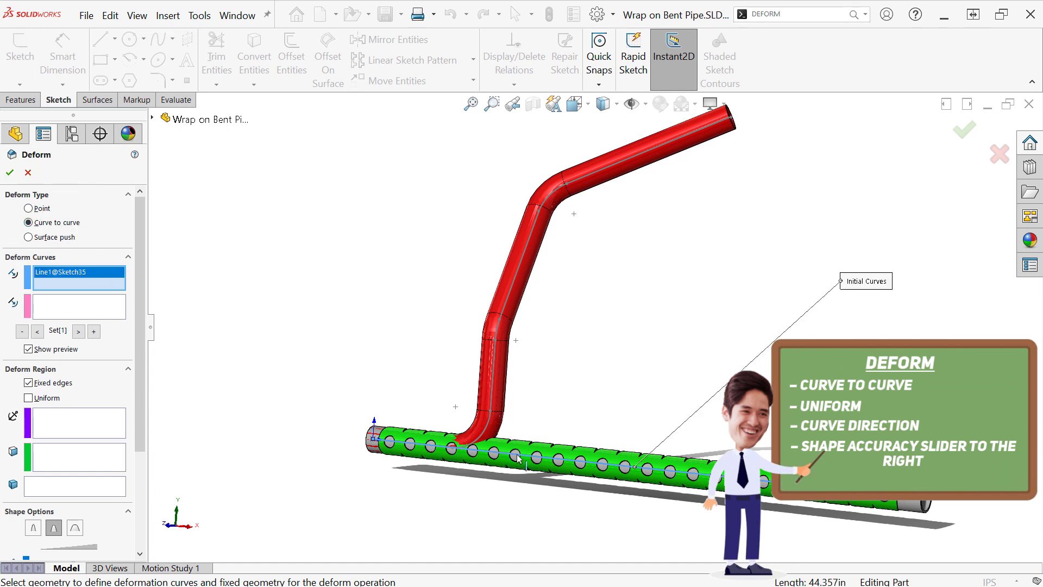
left_click(78, 306)
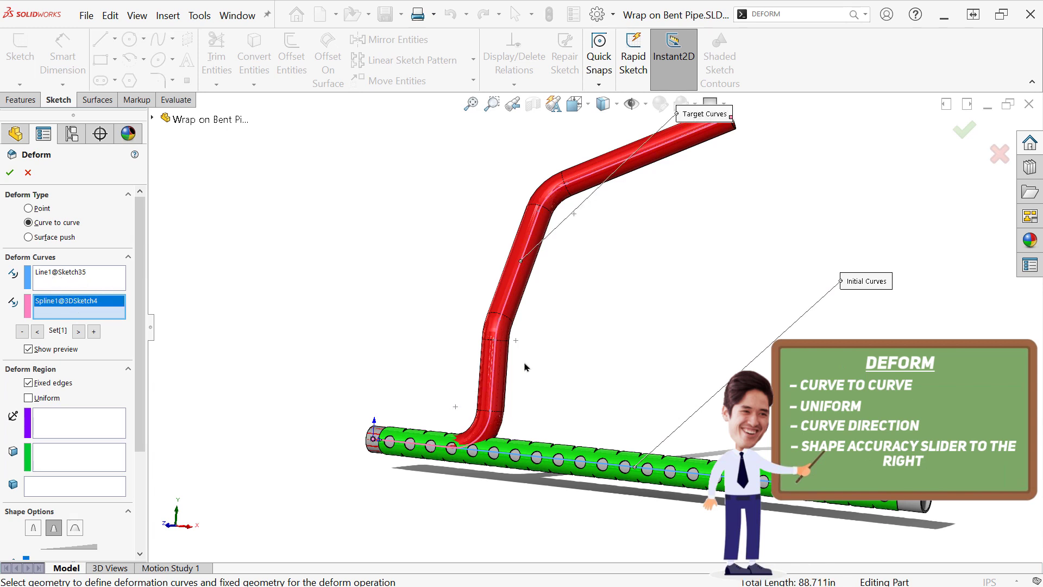
mouse_move(619, 383)
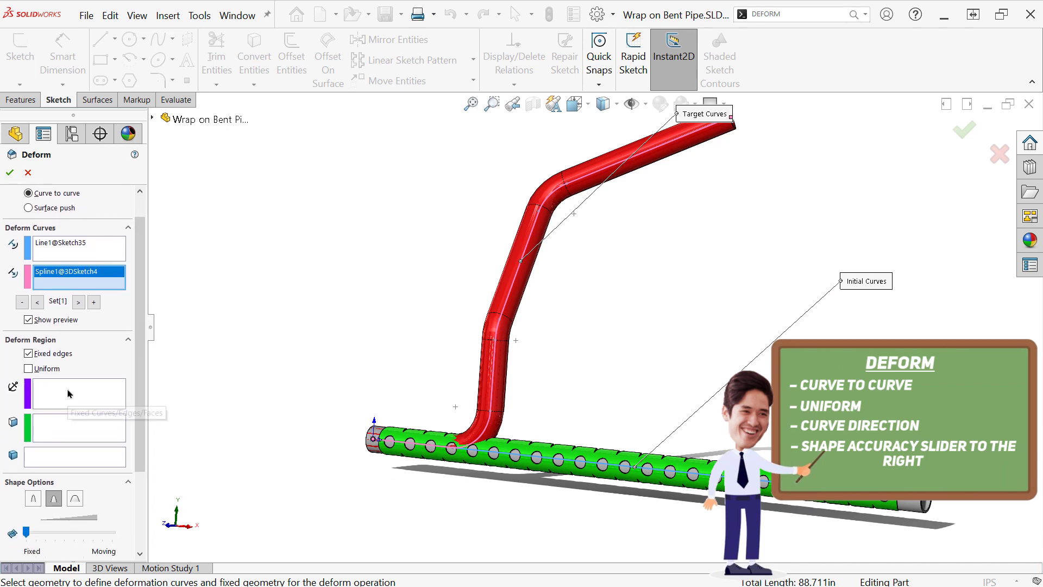
left_click(74, 394)
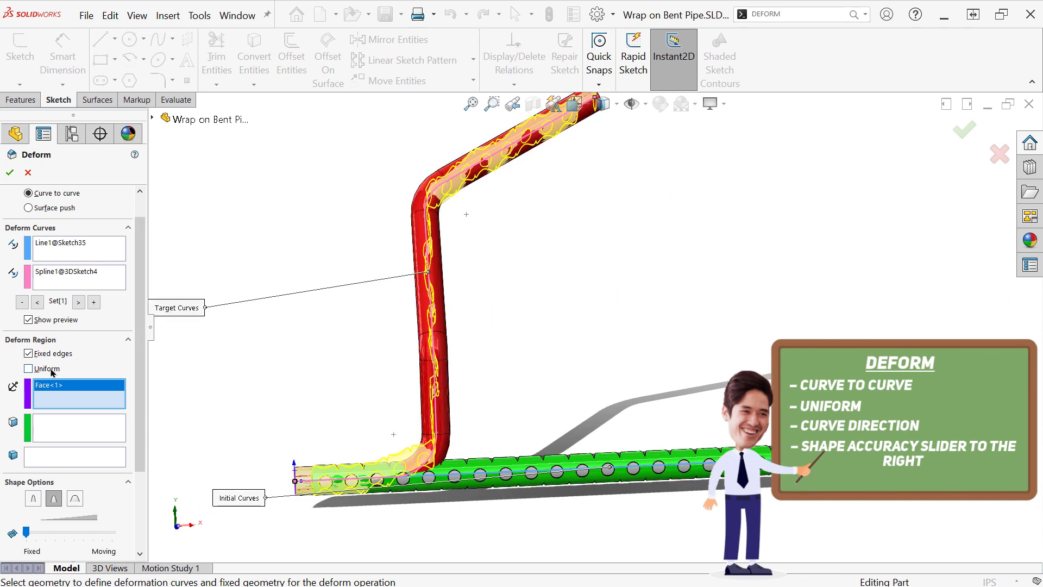
left_click(29, 368)
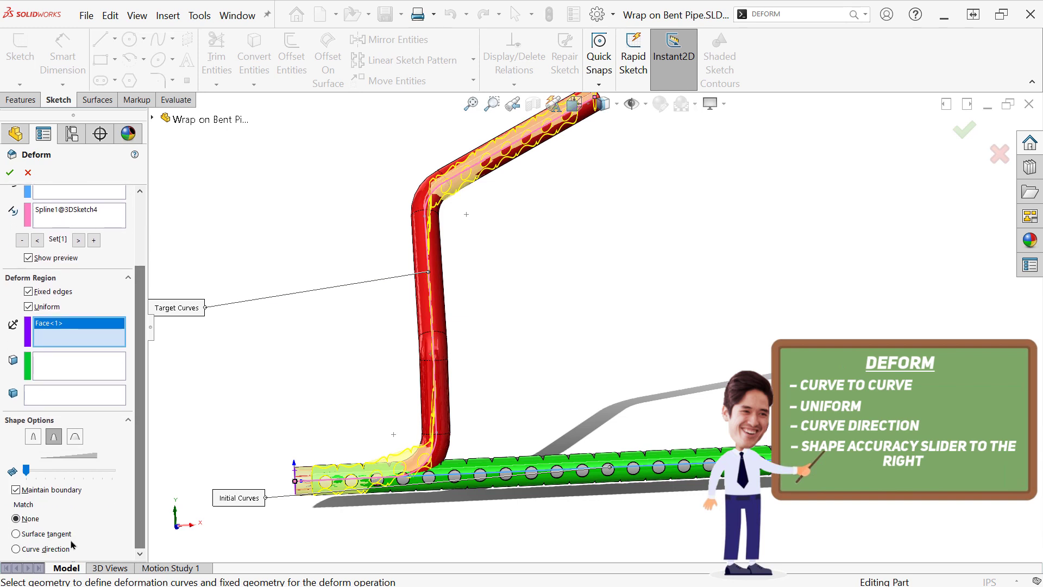
Step: Set Match to Curve direction and apply Deform3, bending the perforated pipe along the spline
left_click(16, 548)
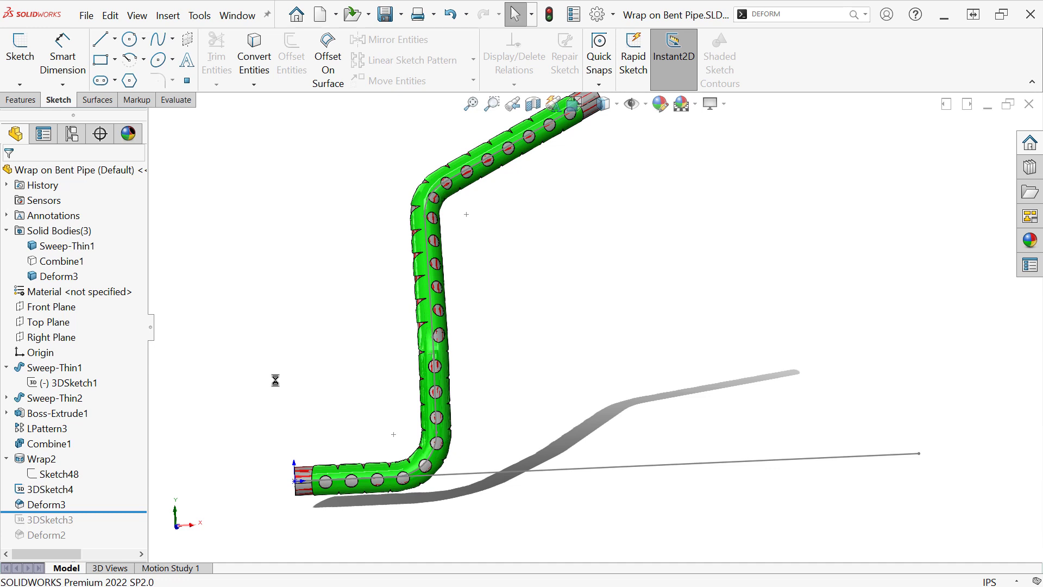
mouse_move(605, 319)
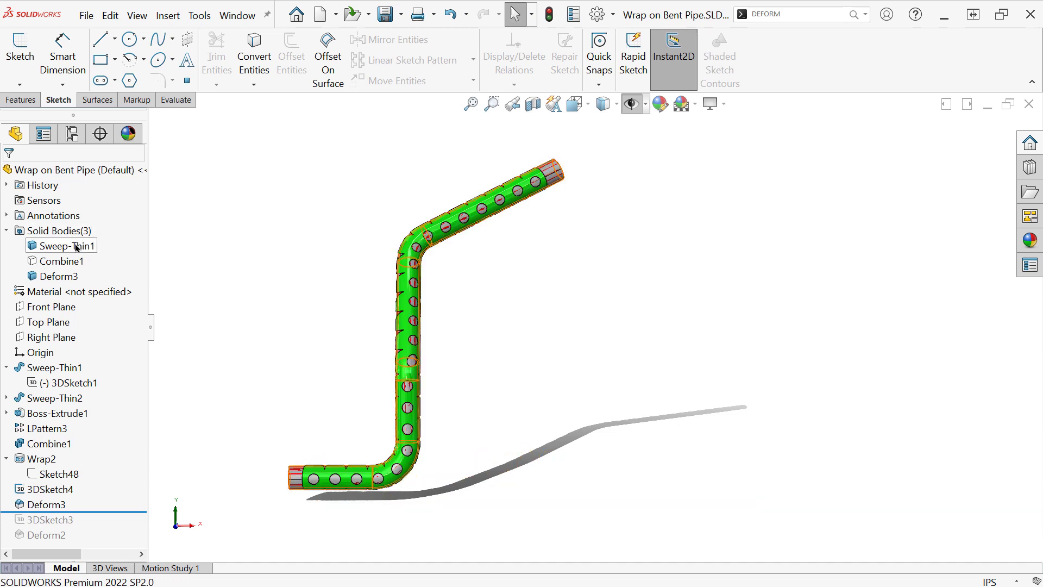
Step: Use Delete/Keep Bodies to keep only the deformed pipe body
right_click(63, 245)
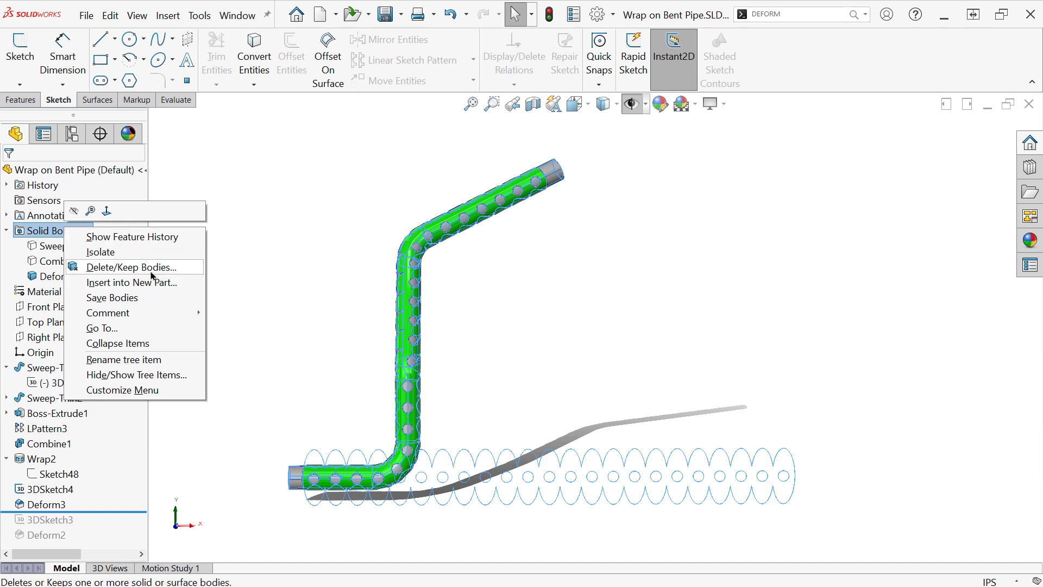
left_click(140, 267)
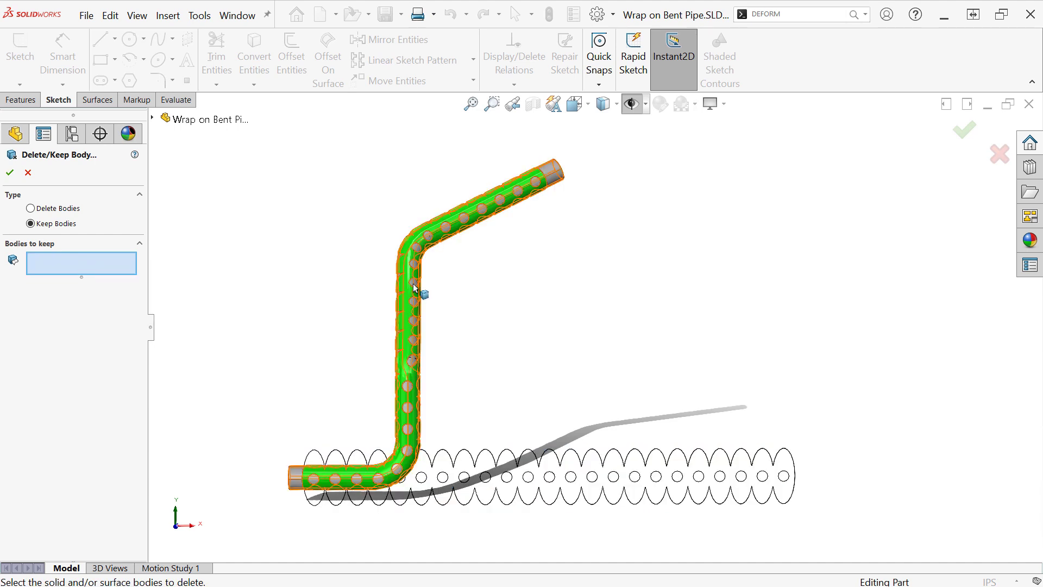
left_click(422, 270)
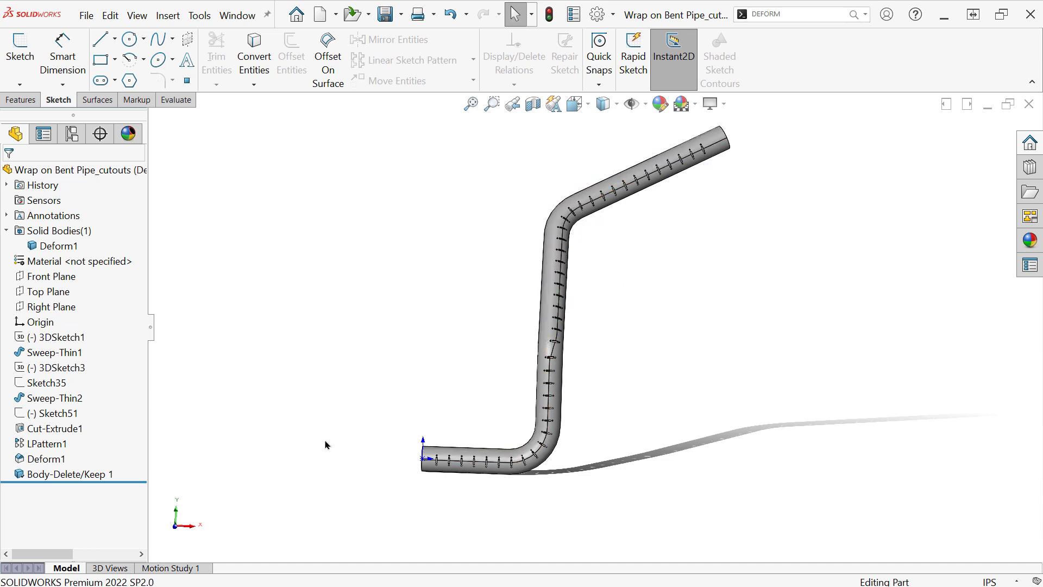
Step: Roll the feature history back before Deform1 to show the straight slotted pipe bodies
left_click(77, 170)
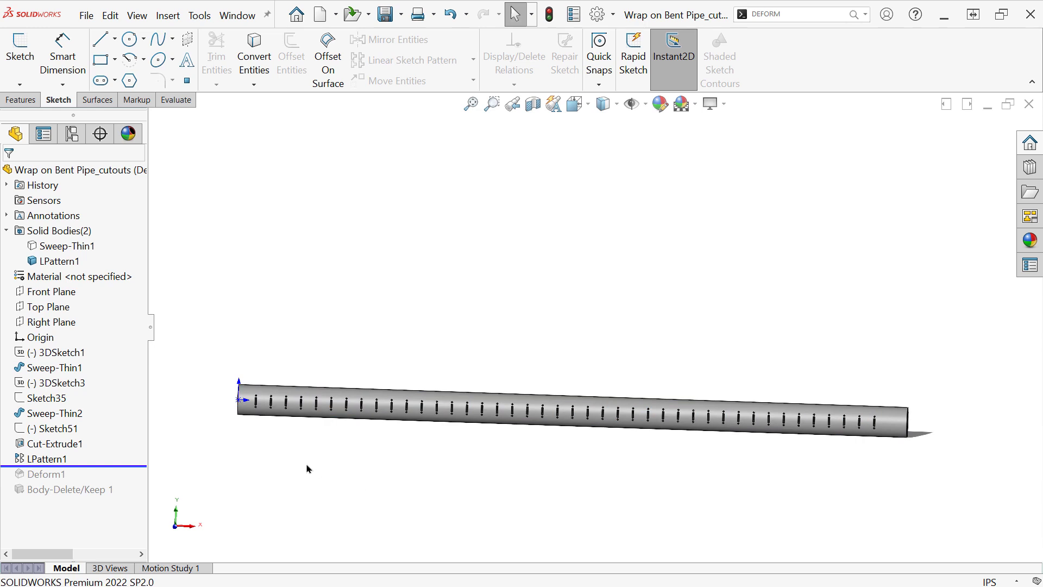
mouse_move(247, 444)
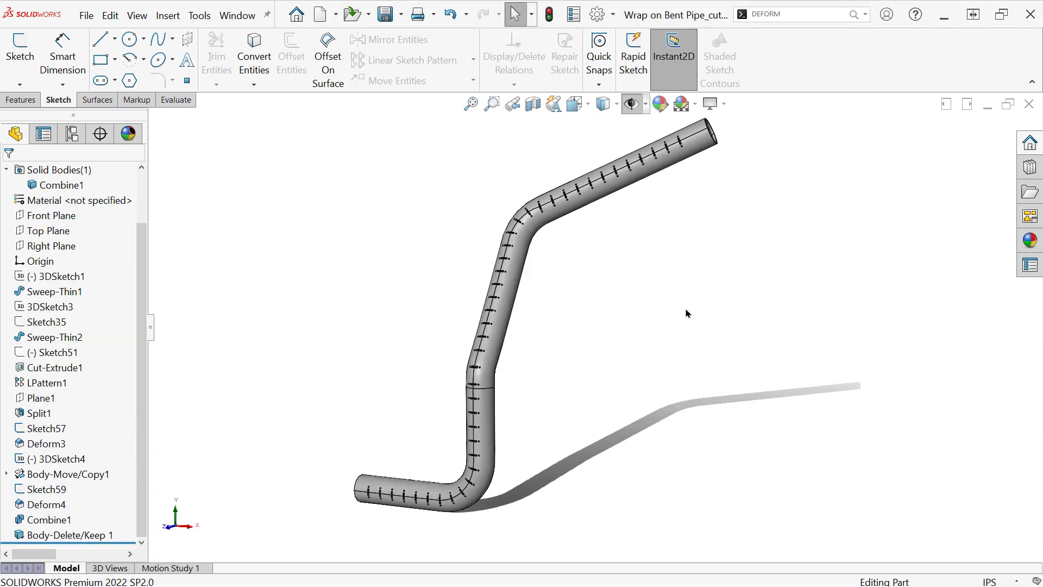
mouse_move(333, 484)
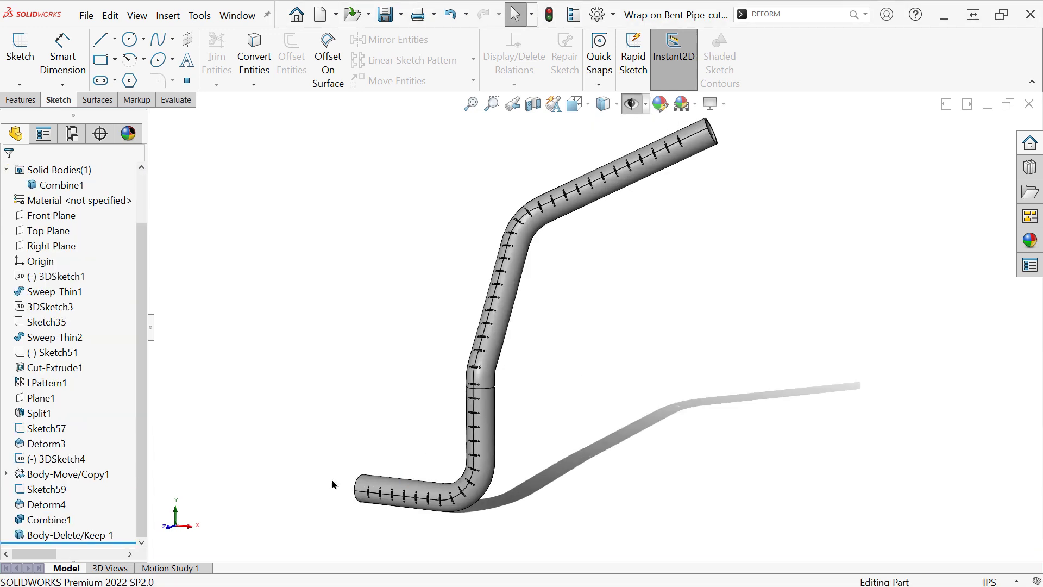
Step: Roll back to the top of the tree, then step down to LPattern1 beside the bent pipe
left_click(60, 170)
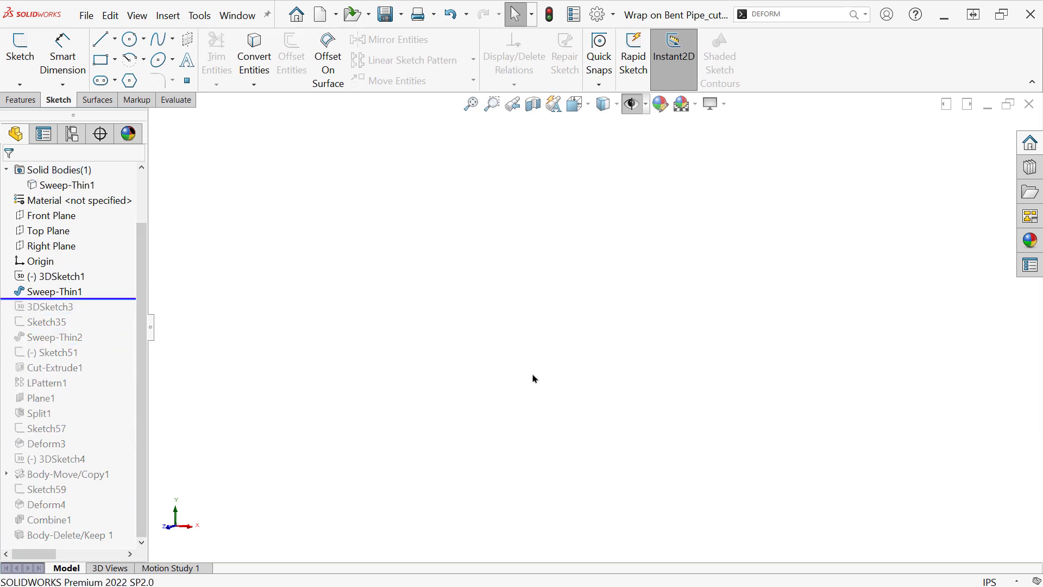
left_click(59, 169)
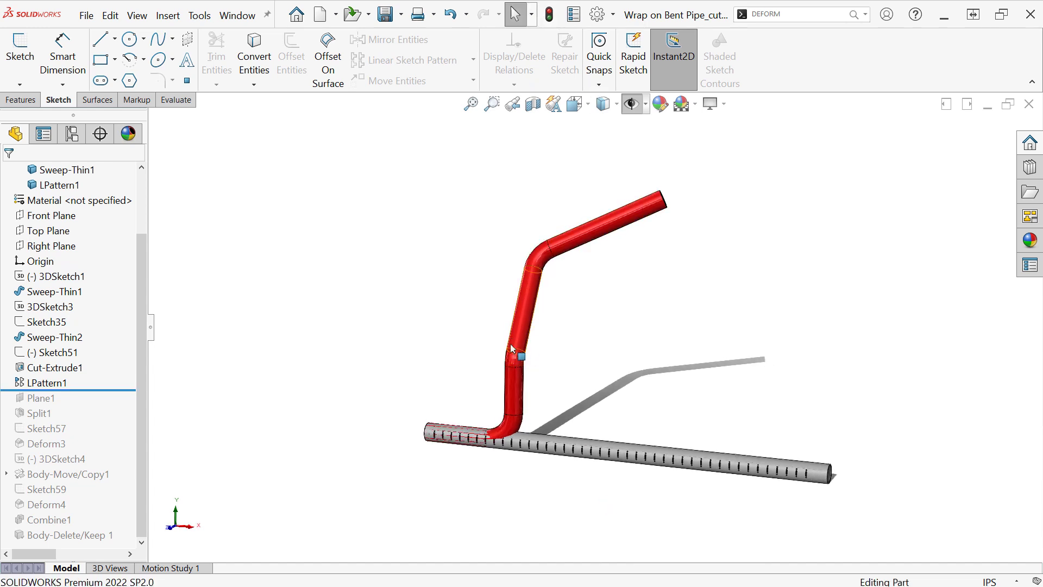
mouse_move(522, 363)
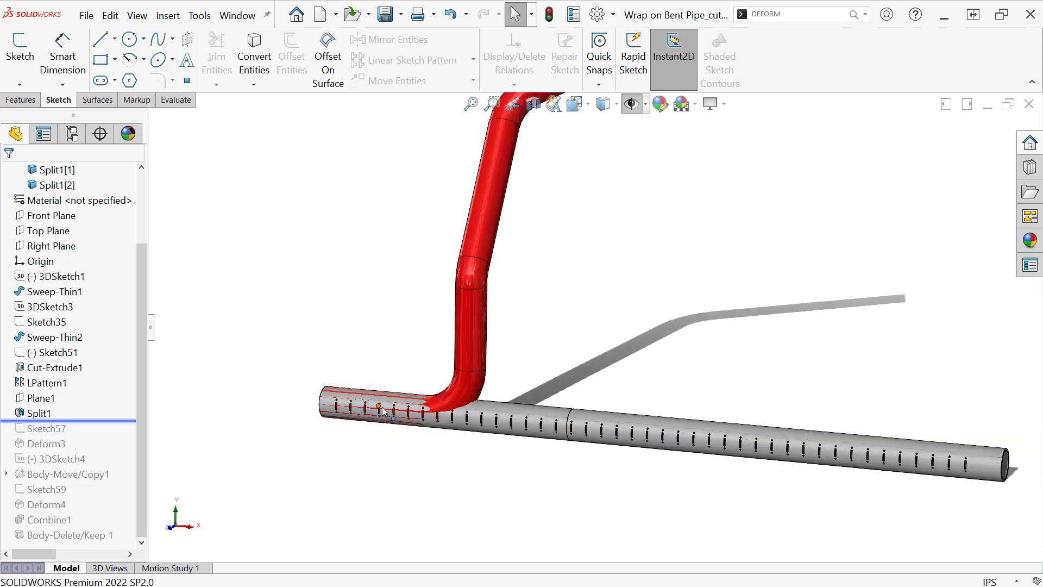
mouse_move(471, 293)
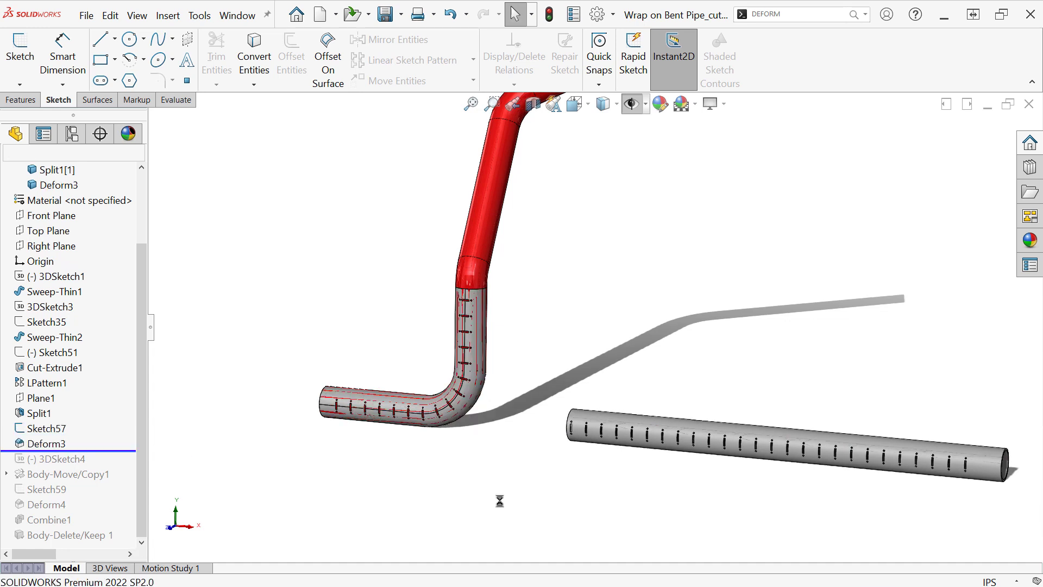
mouse_move(471, 287)
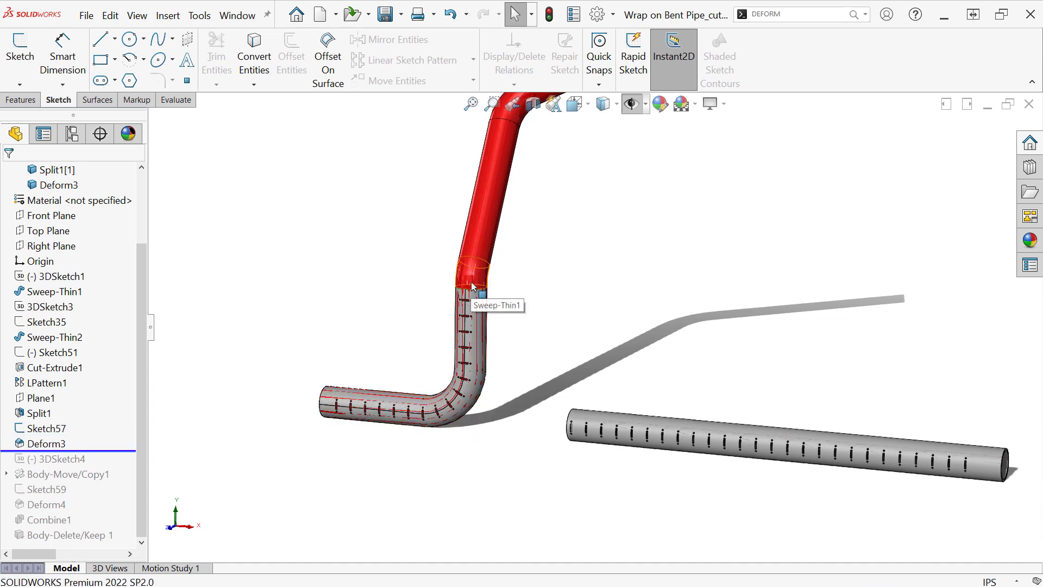
Step: Roll forward through Body-Move/Copy1 and inspect its move parameters
left_click(52, 169)
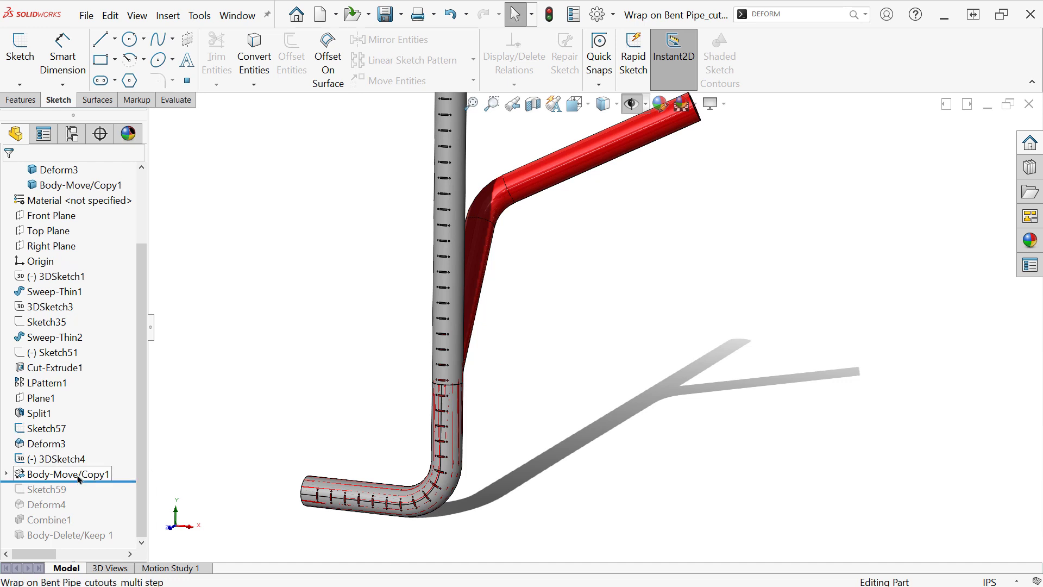
double_click(68, 473)
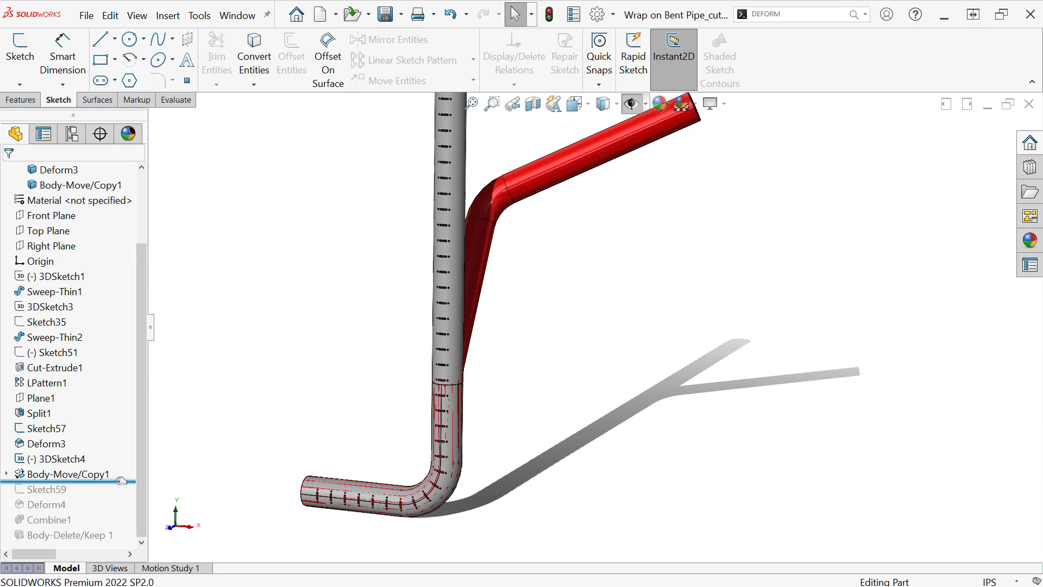
Step: Review Deform4's curves and settings, then cancel without changes
left_click(46, 489)
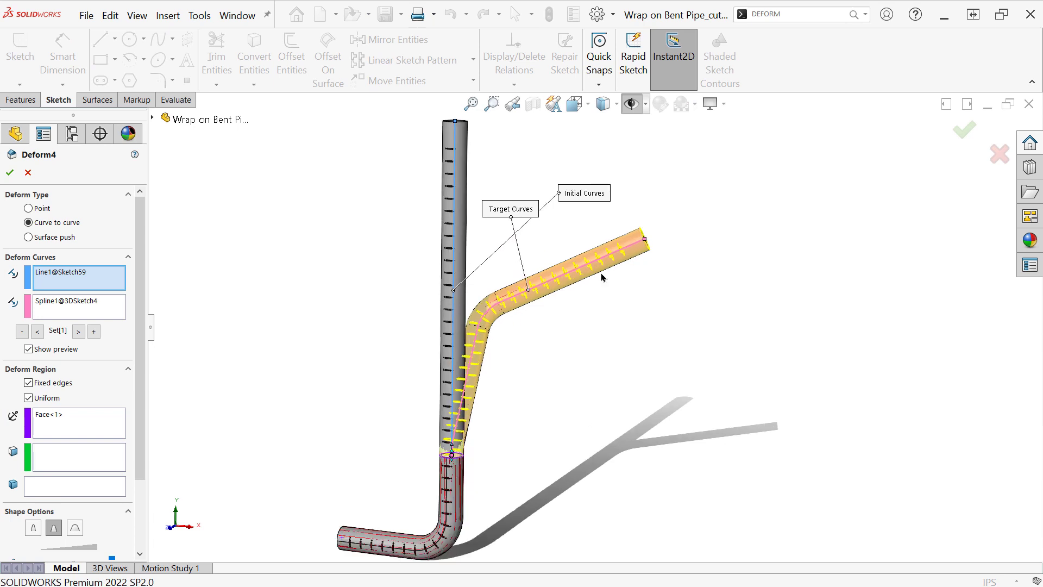
mouse_move(452, 411)
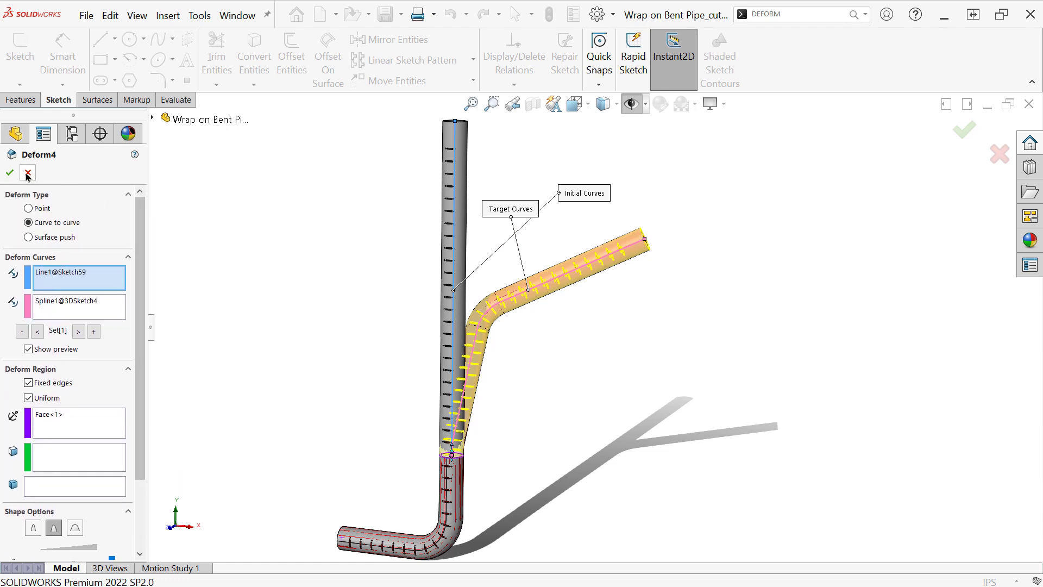
left_click(9, 173)
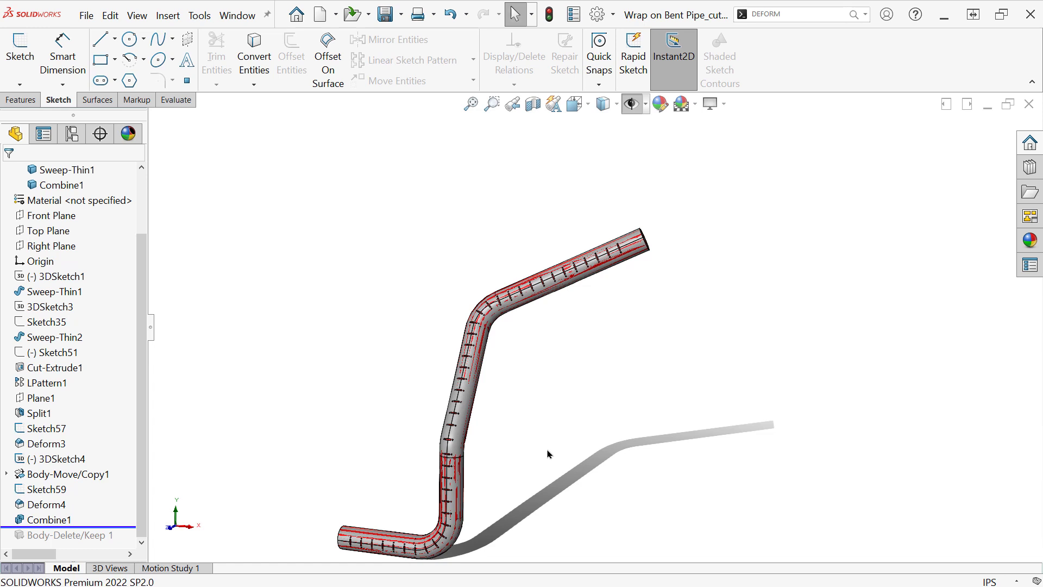
mouse_move(357, 480)
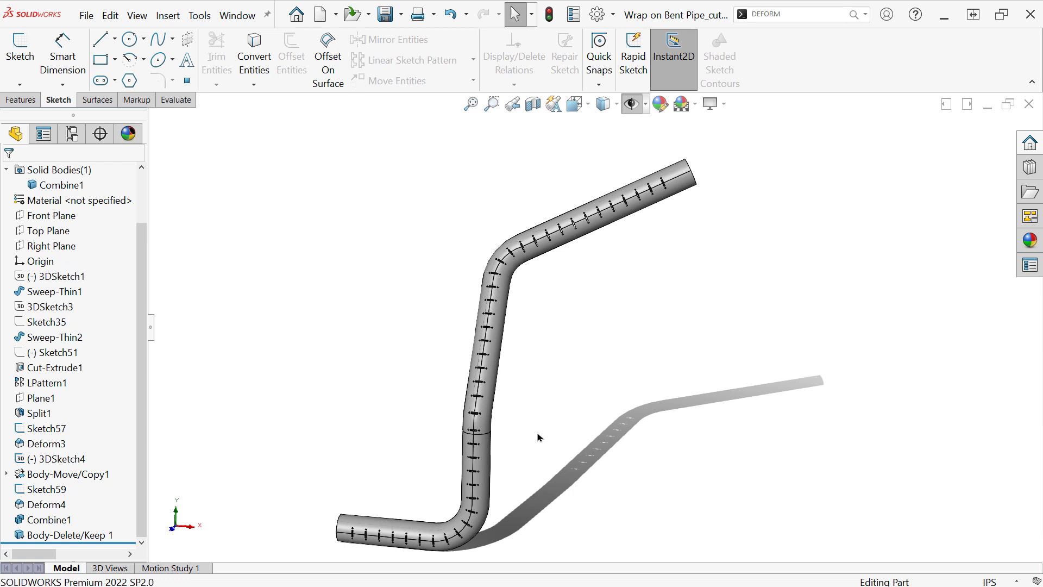
mouse_move(536, 442)
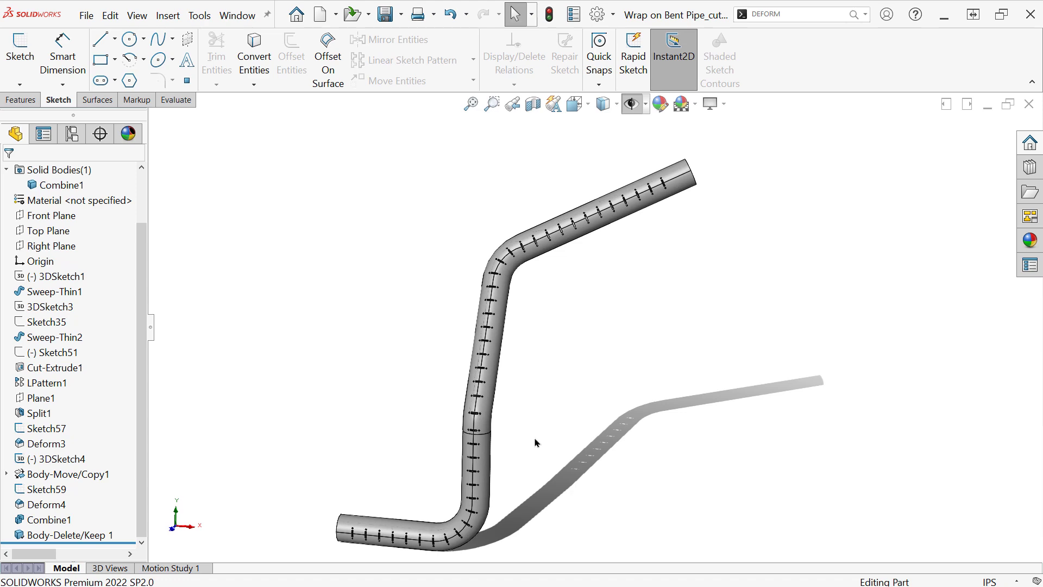